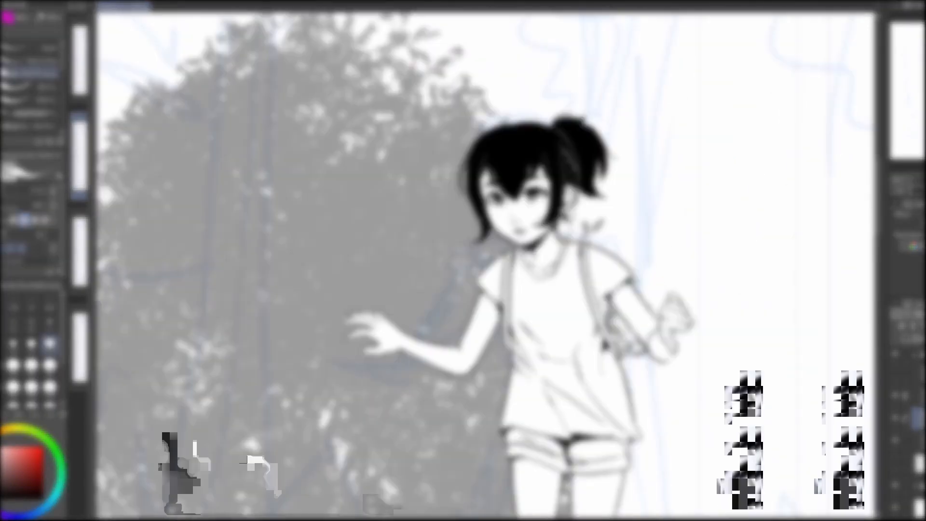
Open the File menu to start a new document
click(18, 10)
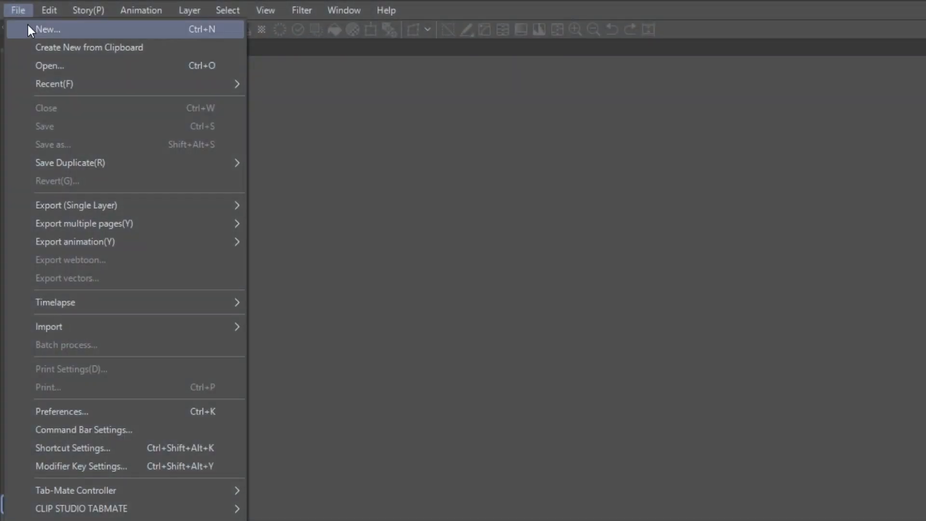
Create a new Comic file with Gray as the basic expression colour
click(48, 29)
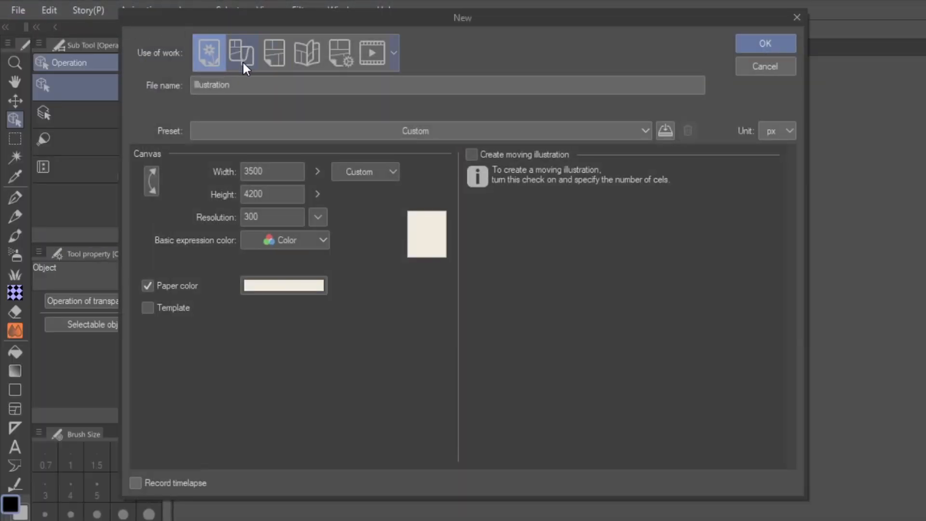
click(274, 53)
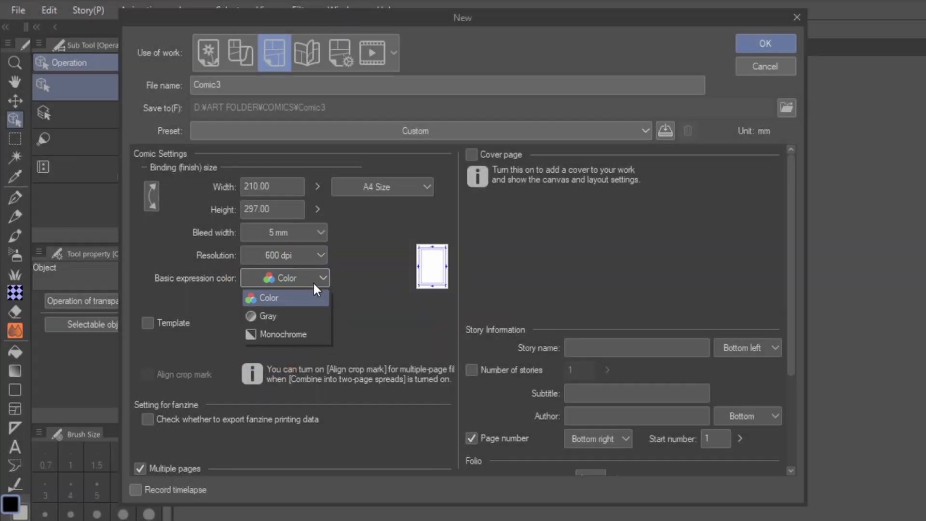
click(284, 333)
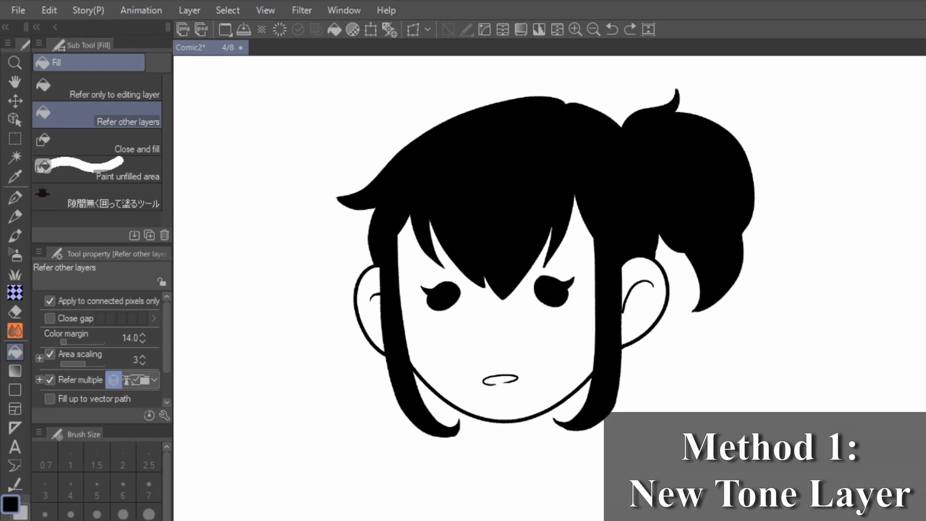
Add a new circle-dot tone layer at frequency 60 and 25% density
click(189, 10)
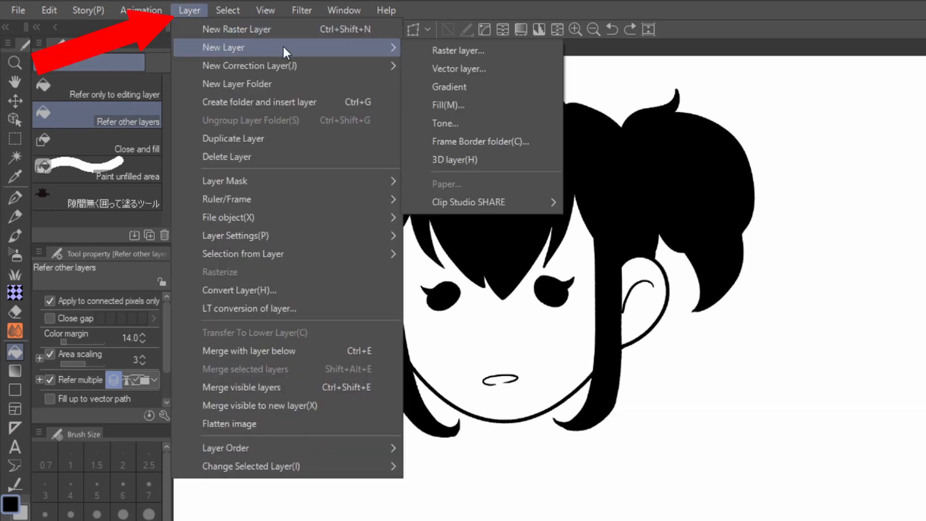
mouse_move(479, 126)
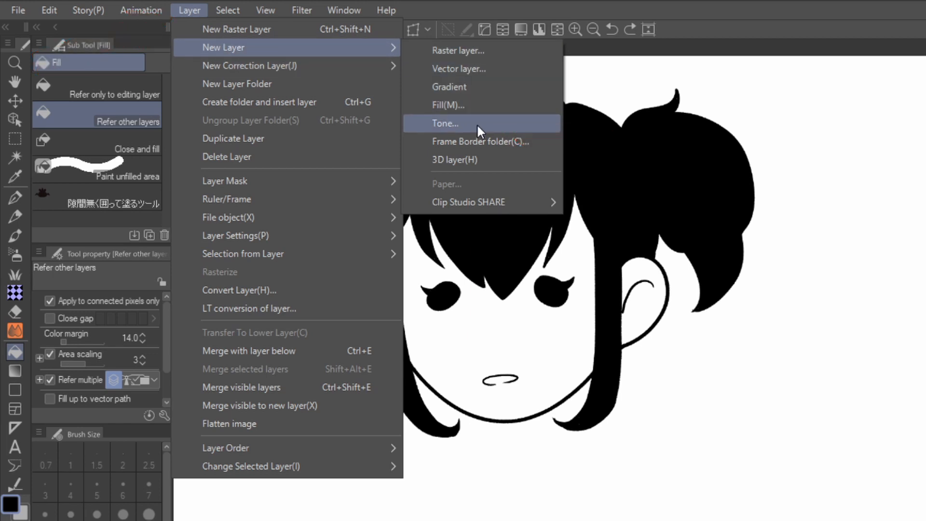
click(446, 123)
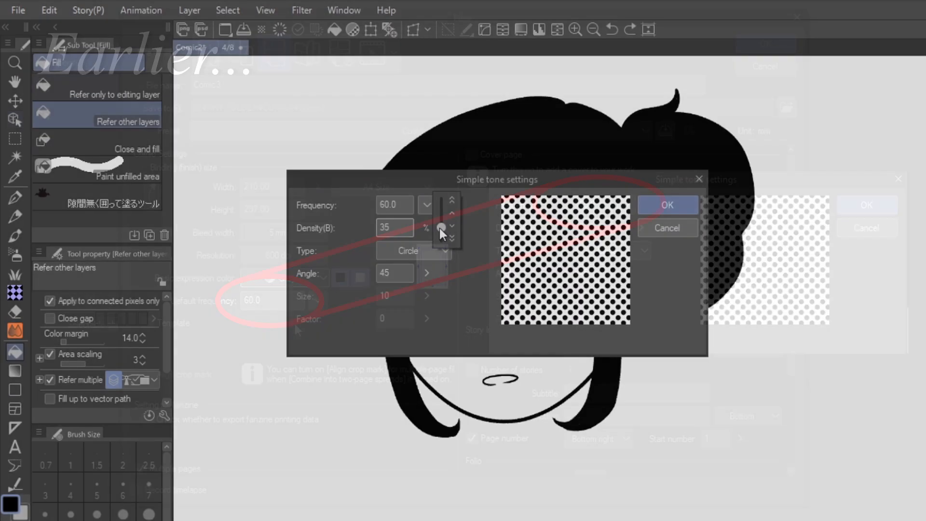
click(452, 234)
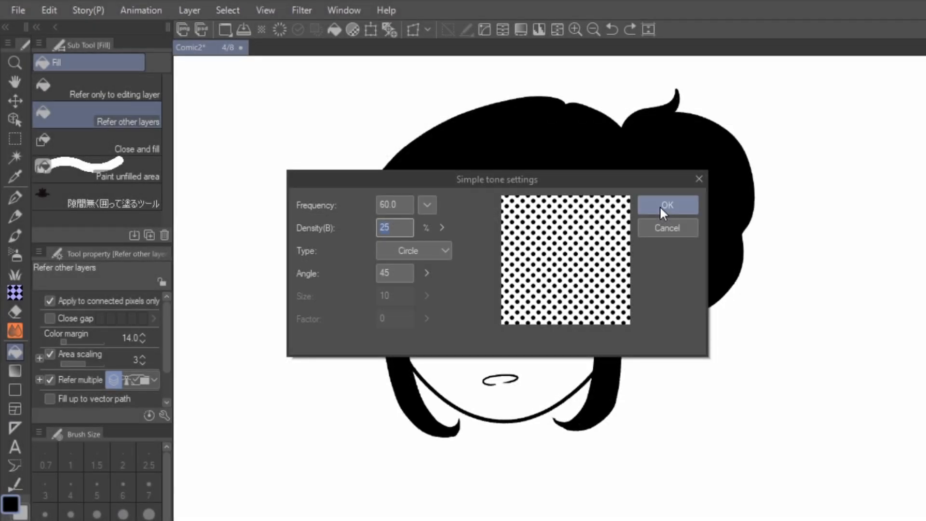
click(667, 205)
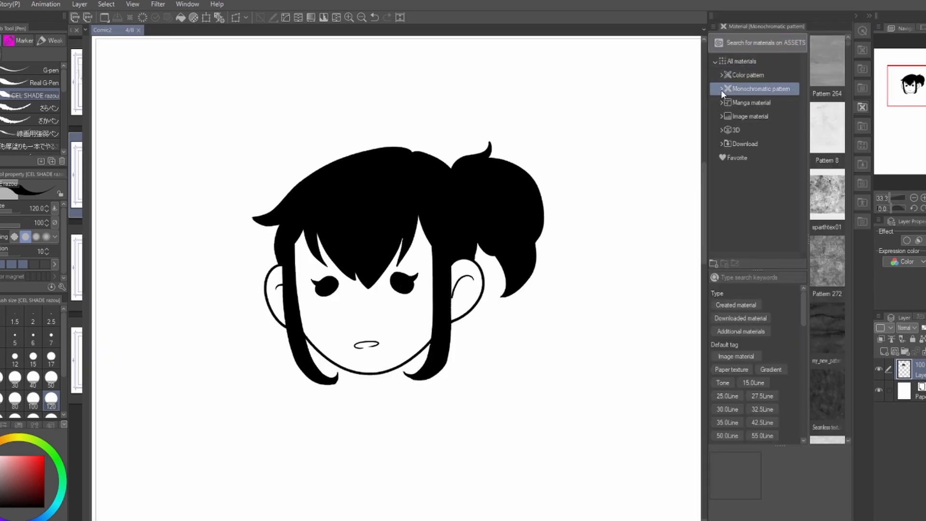
Expand Monochromatic pattern > Basic and browse the Dot and Parallel line tones
click(721, 89)
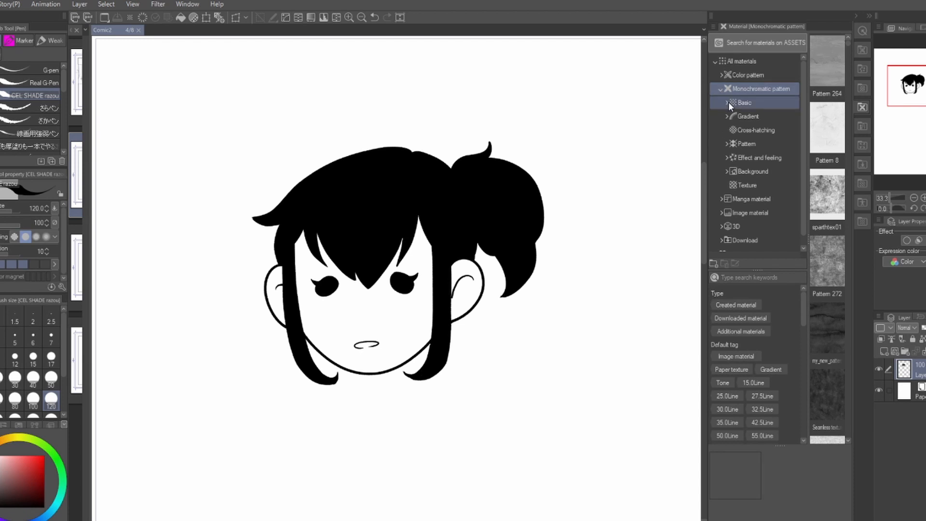
click(744, 102)
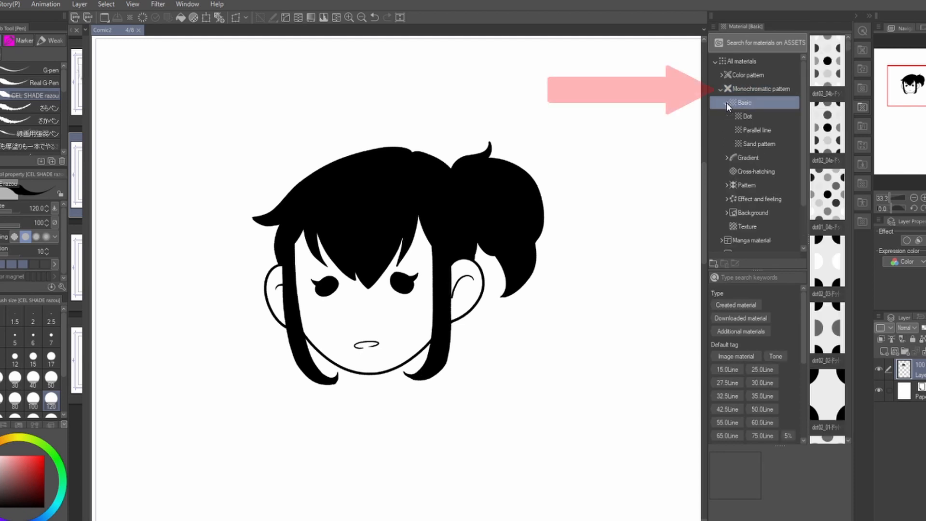
click(748, 115)
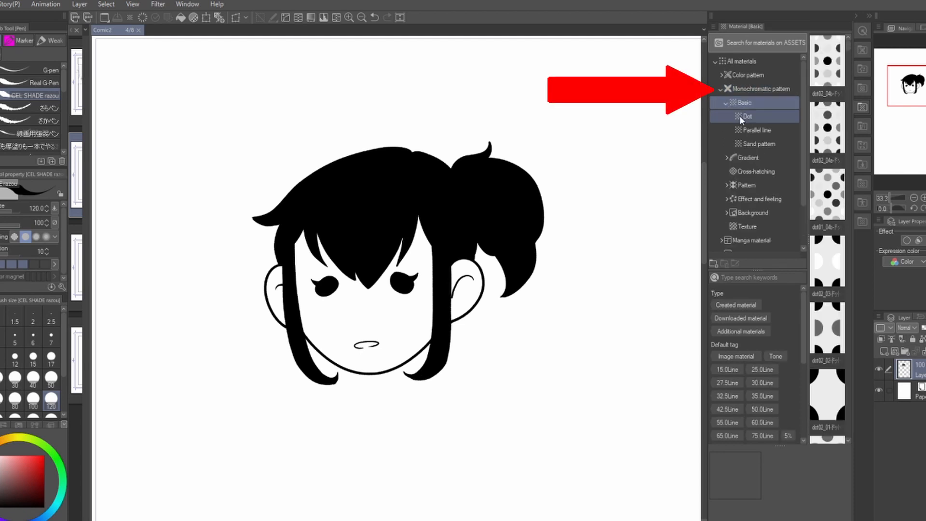
click(748, 116)
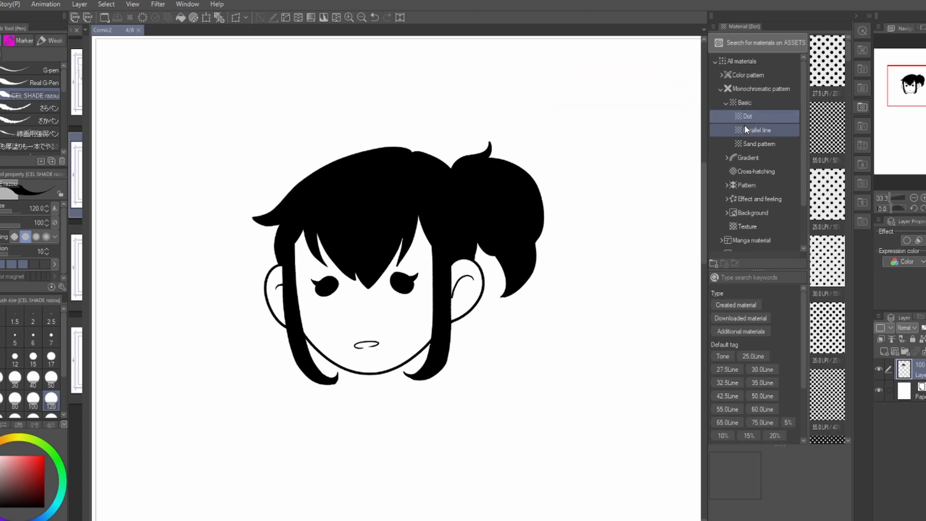
click(759, 129)
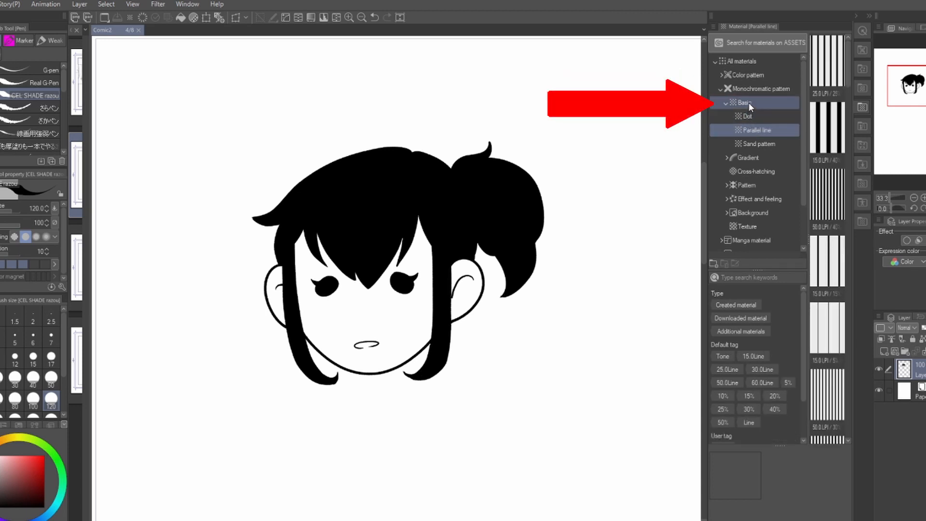
click(743, 102)
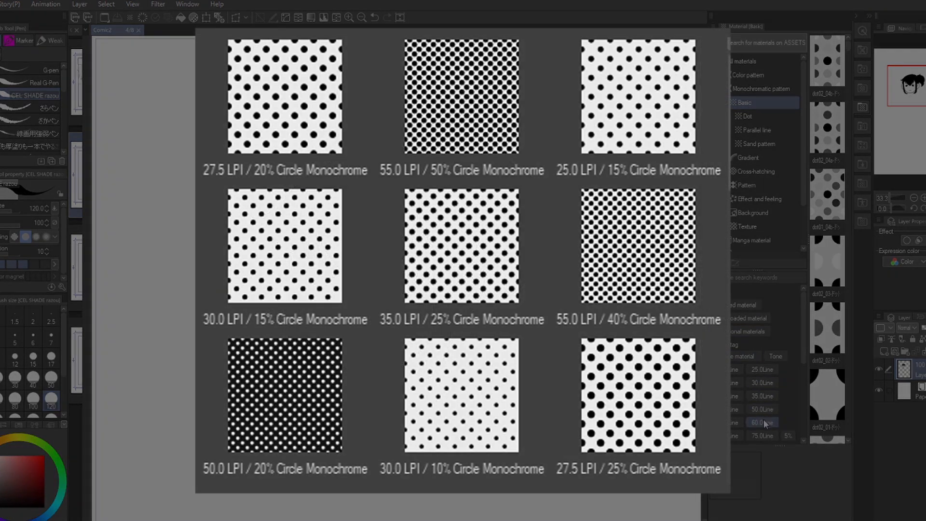
Browse the Dot, Parallel line and all Basic tone materials again
click(761, 422)
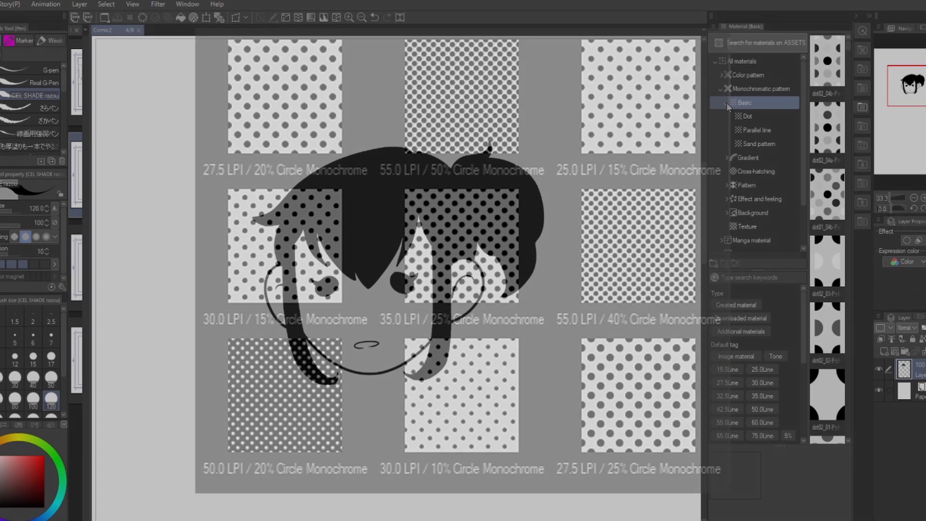
click(726, 116)
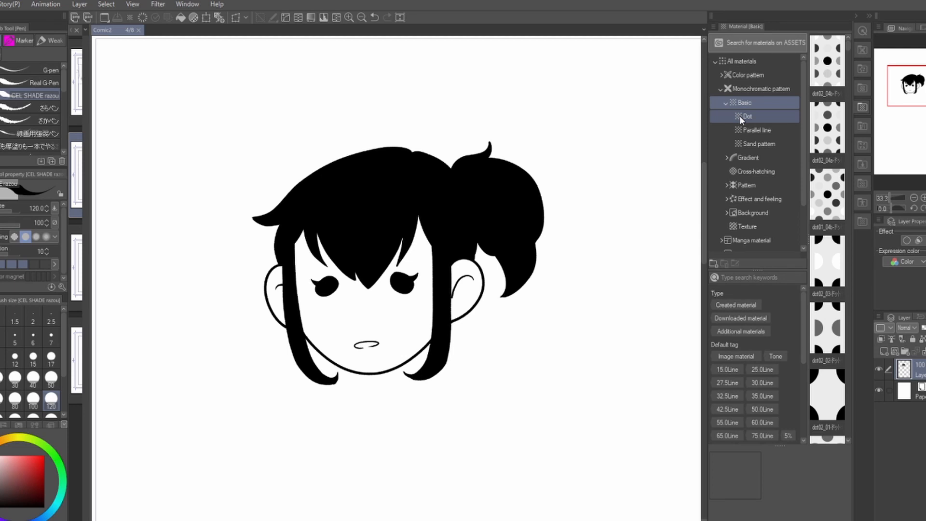
click(756, 129)
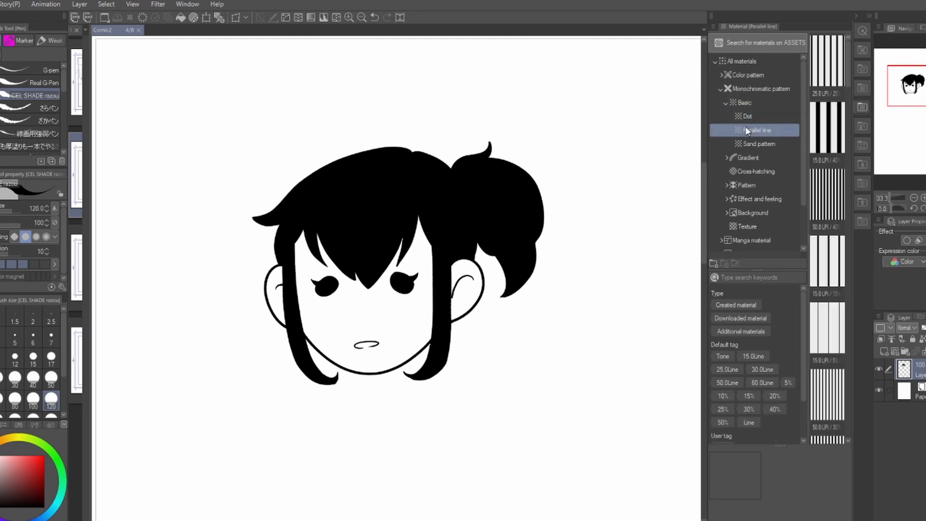
click(745, 102)
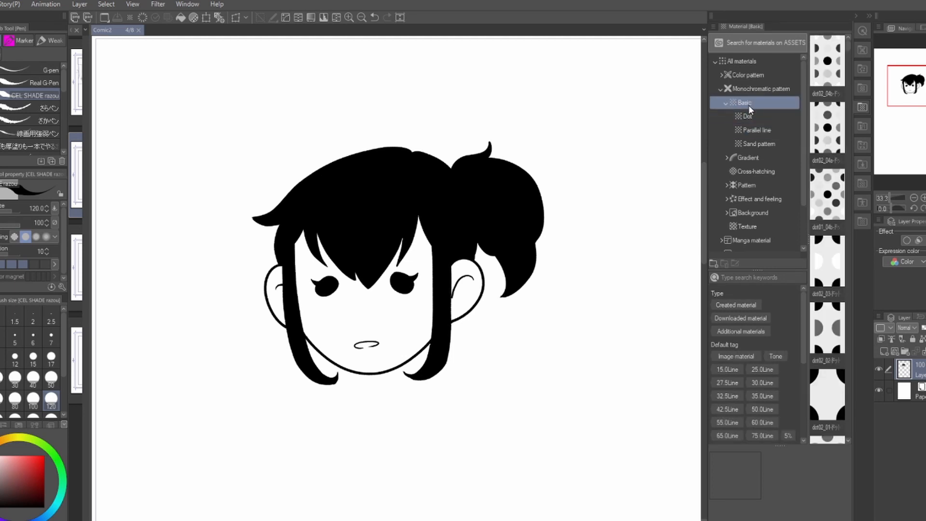
click(761, 421)
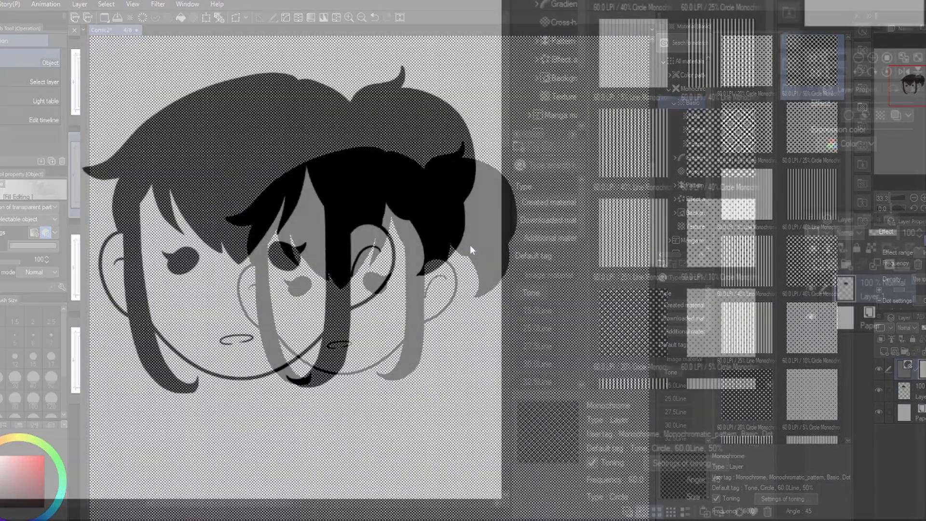
Paste the 60-line, 50% circle-dot tone onto the canvas and open its toning settings
click(671, 442)
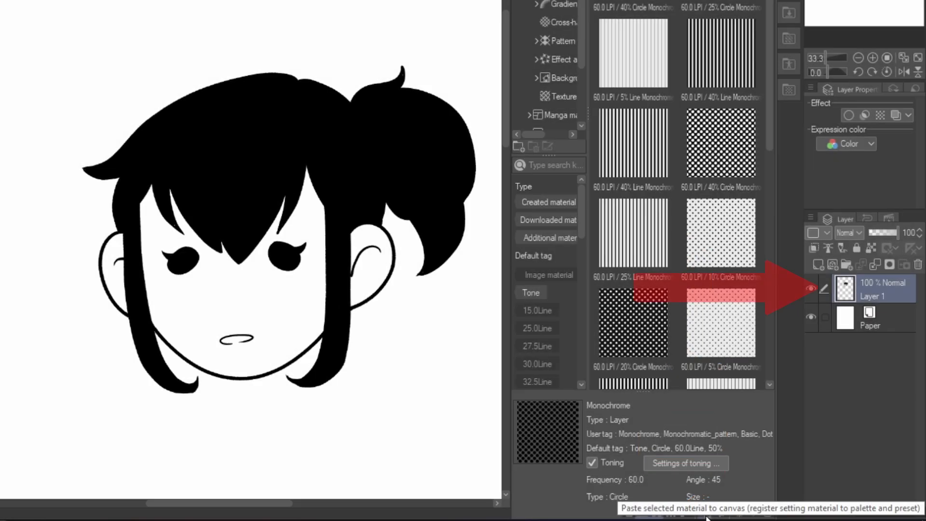
click(704, 511)
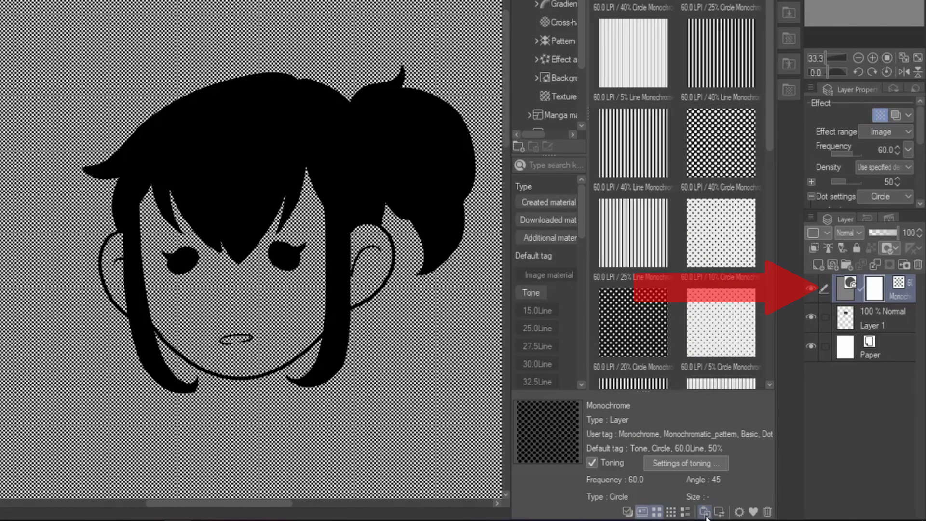
click(718, 512)
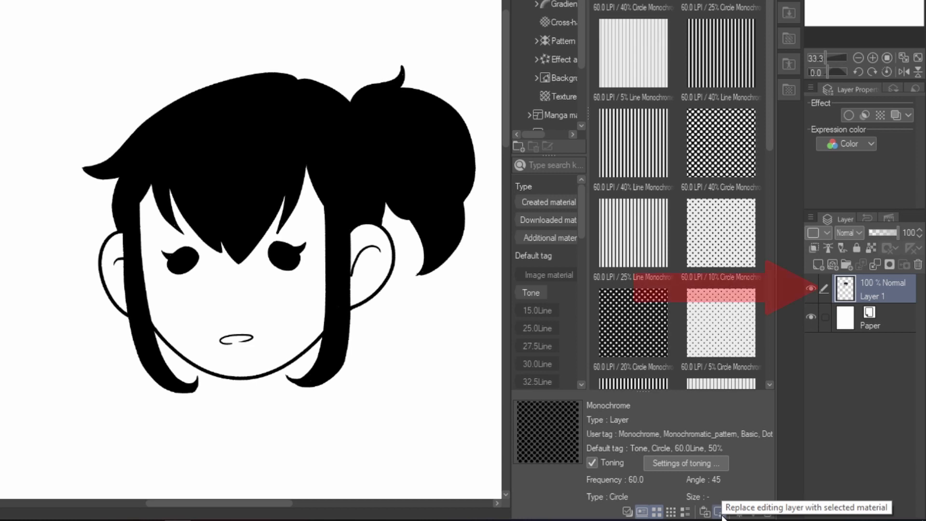
click(719, 511)
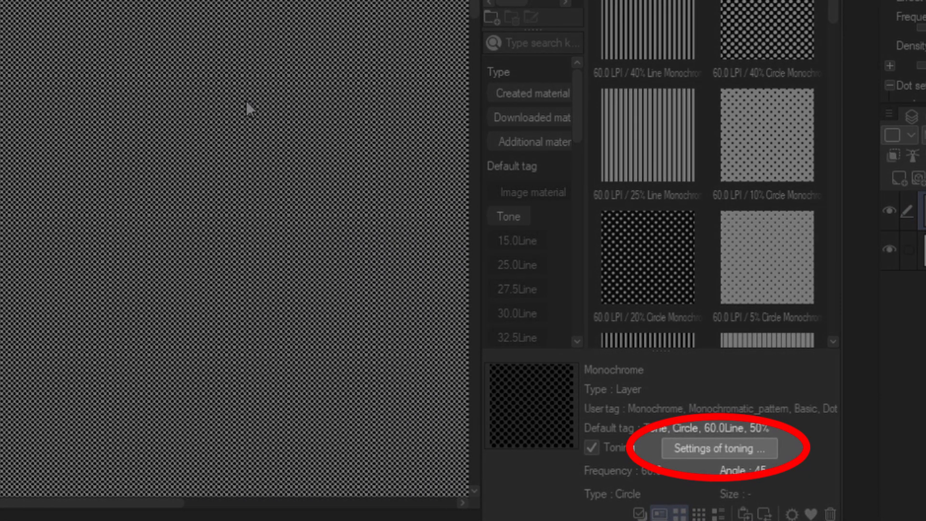
click(718, 448)
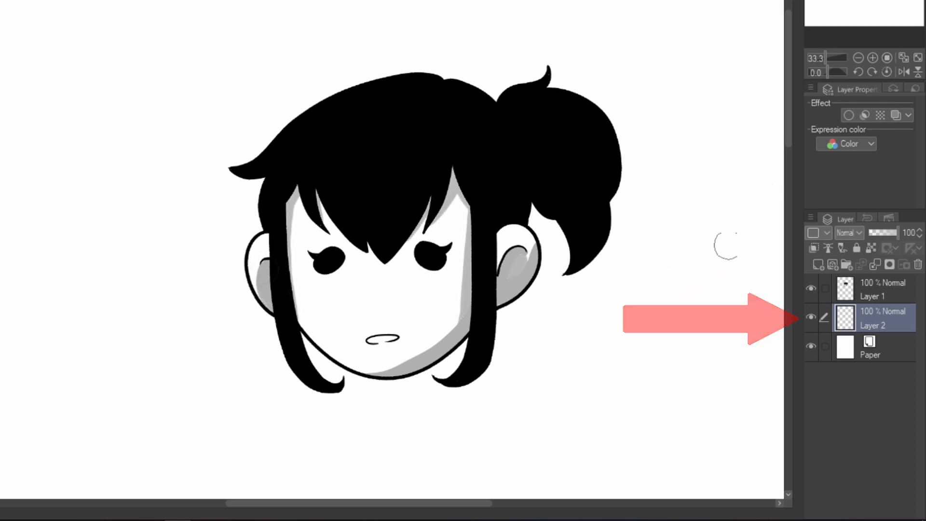
mouse_move(881, 114)
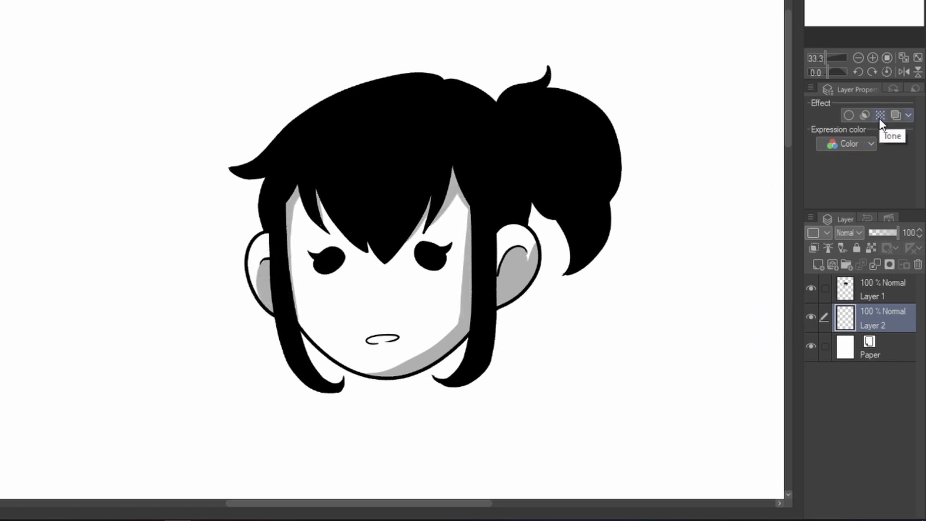
Apply the Tone effect to Layer 2 with density using the image's brightness
click(881, 115)
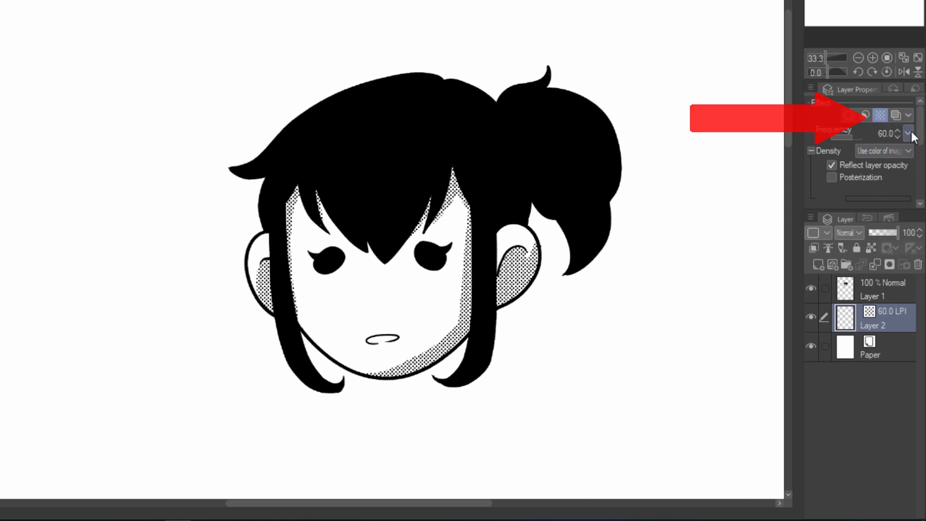
scroll(down, 3)
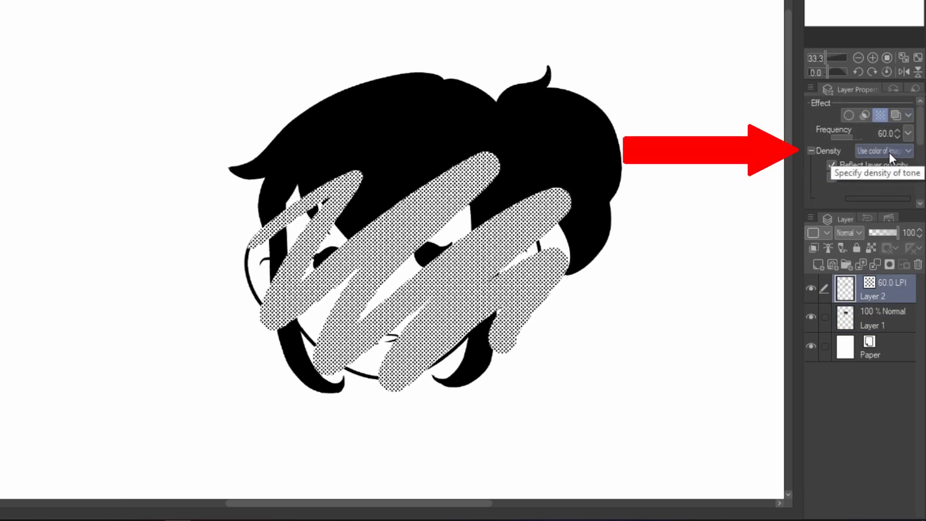
click(883, 151)
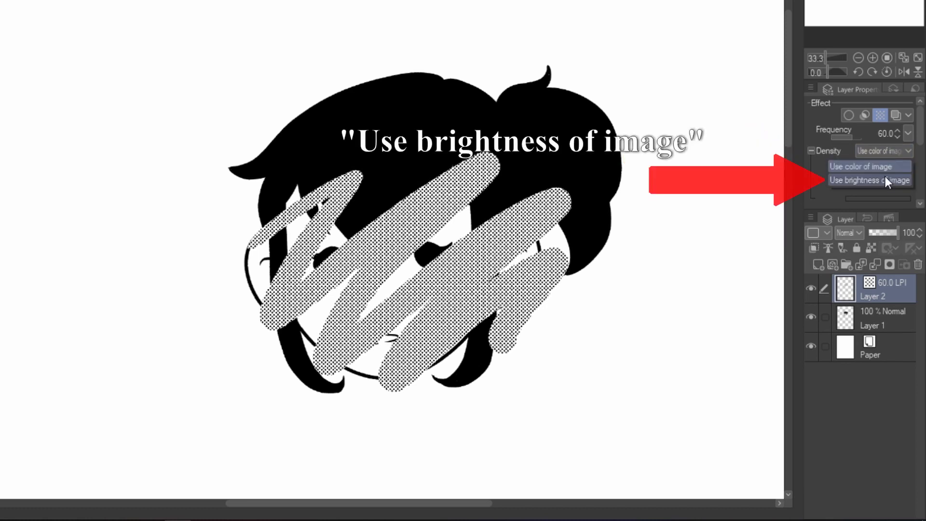
click(869, 180)
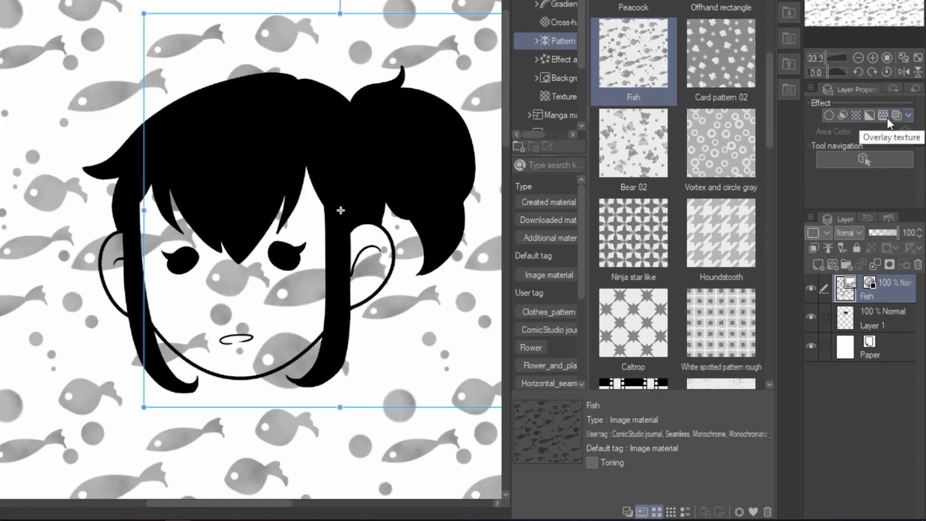
Apply Overlay texture to the Fish image material layer
click(856, 116)
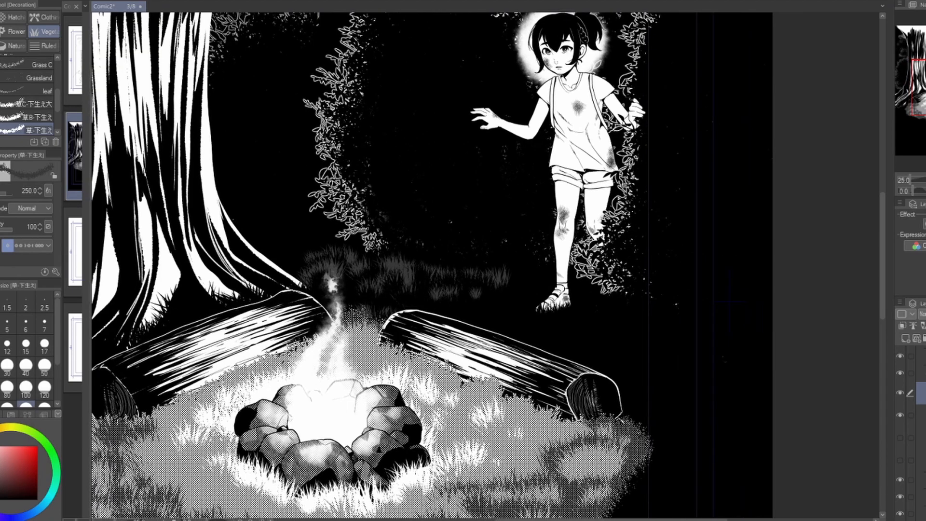
scroll(down, 3)
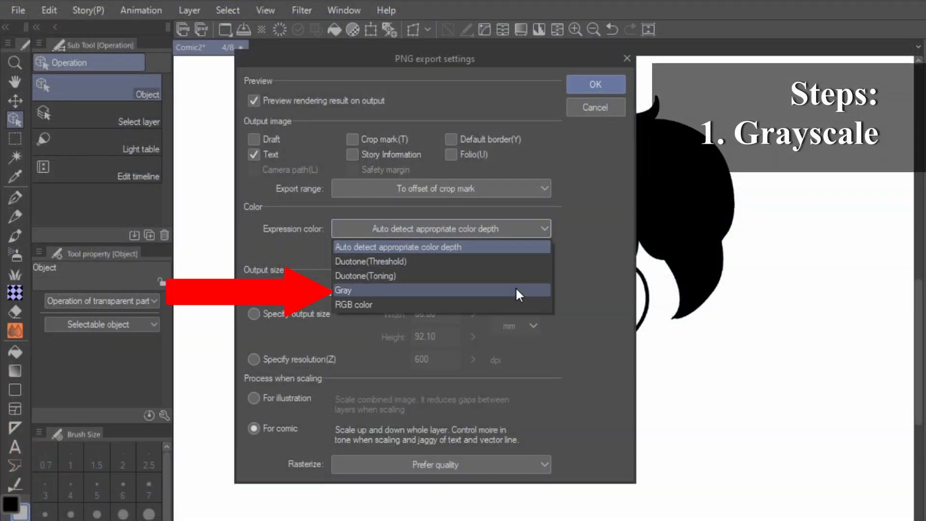
Set the PNG export to Gray, 1000 px output height, and For comic scaling
click(344, 290)
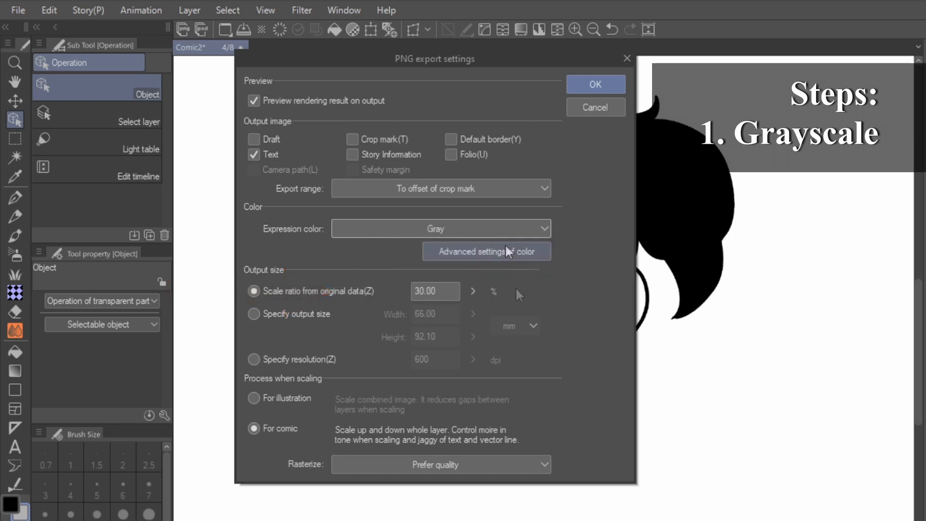
click(486, 251)
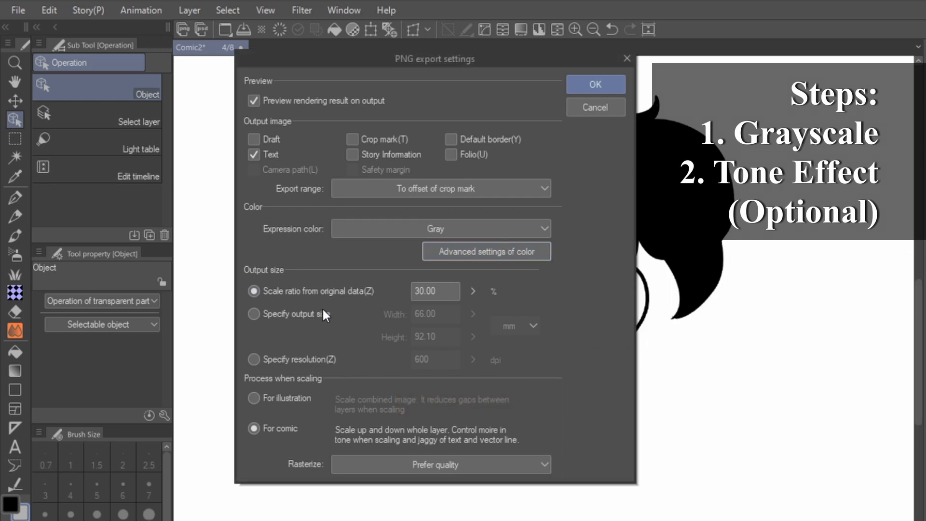
click(254, 314)
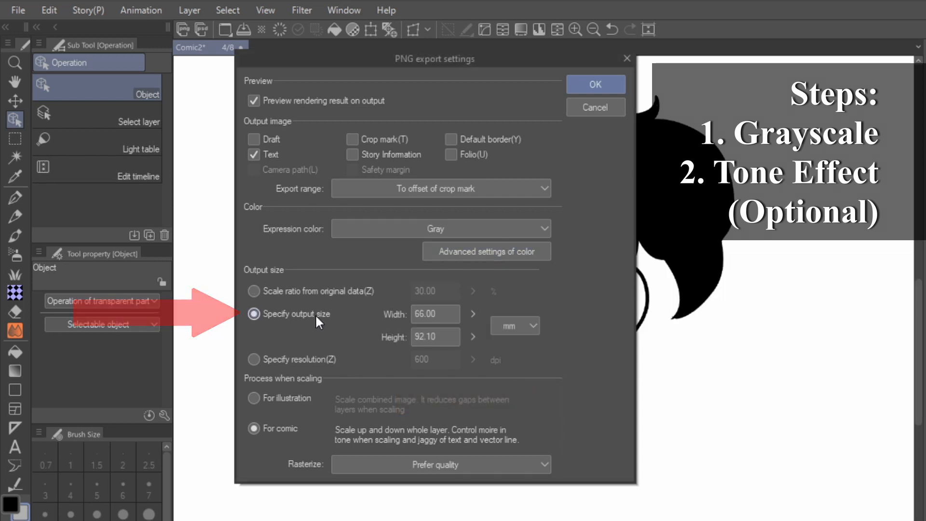
click(511, 326)
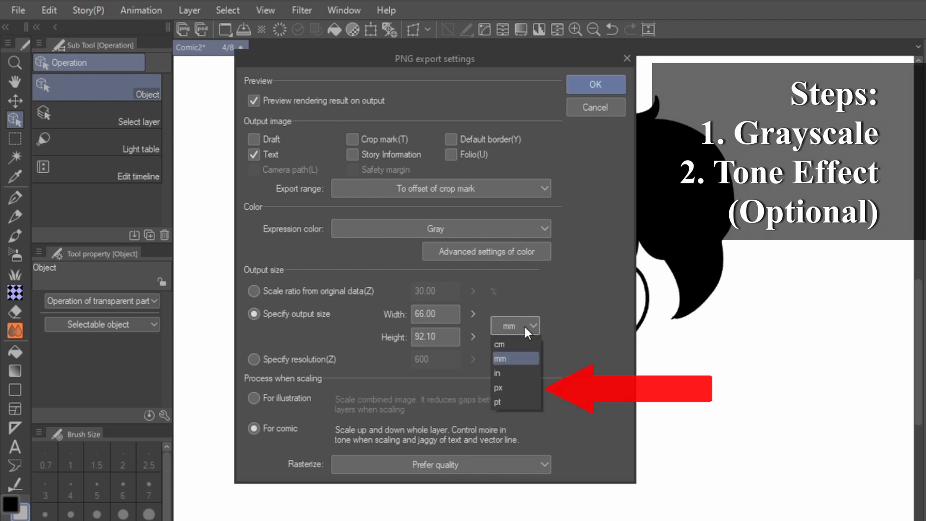
click(498, 388)
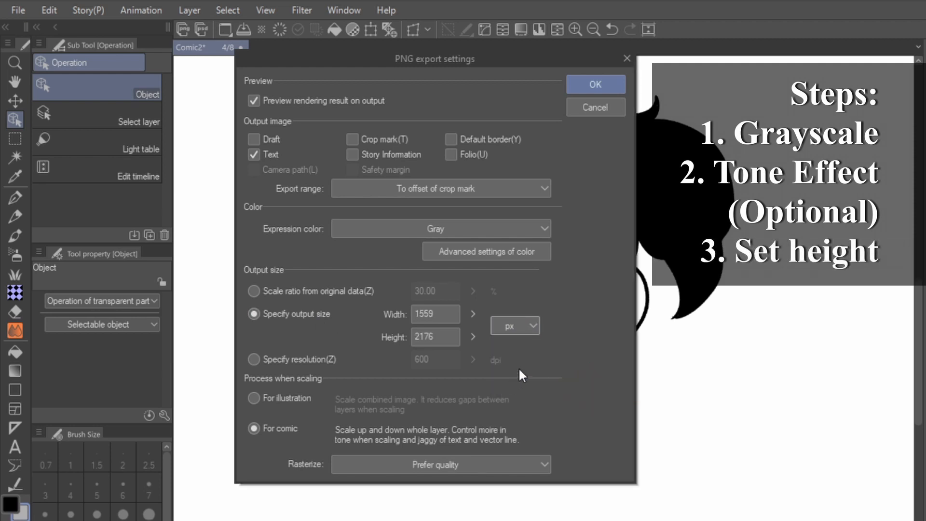
triple_click(436, 337)
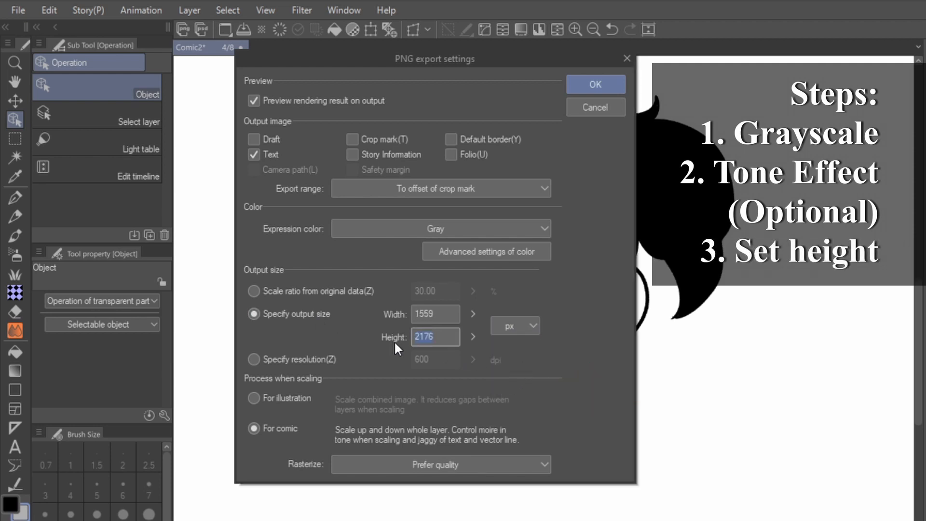
text(1000)
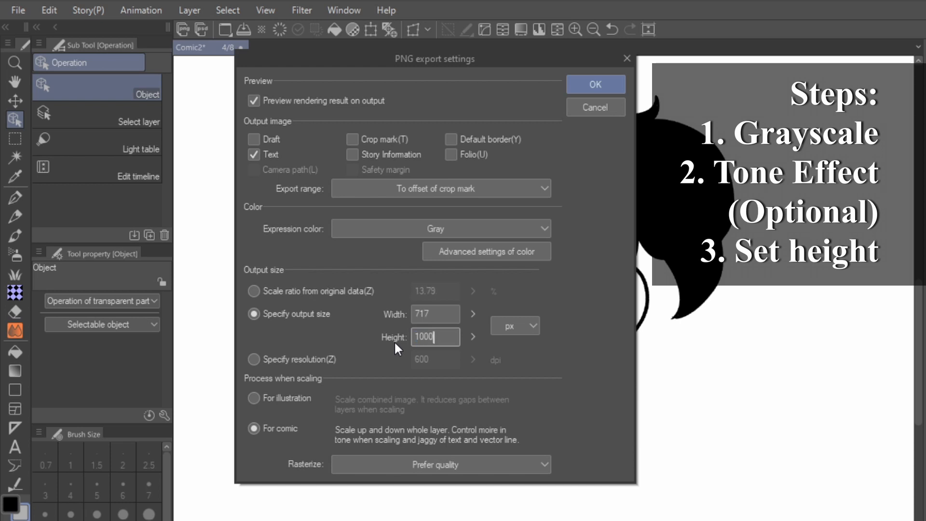
mouse_move(568, 379)
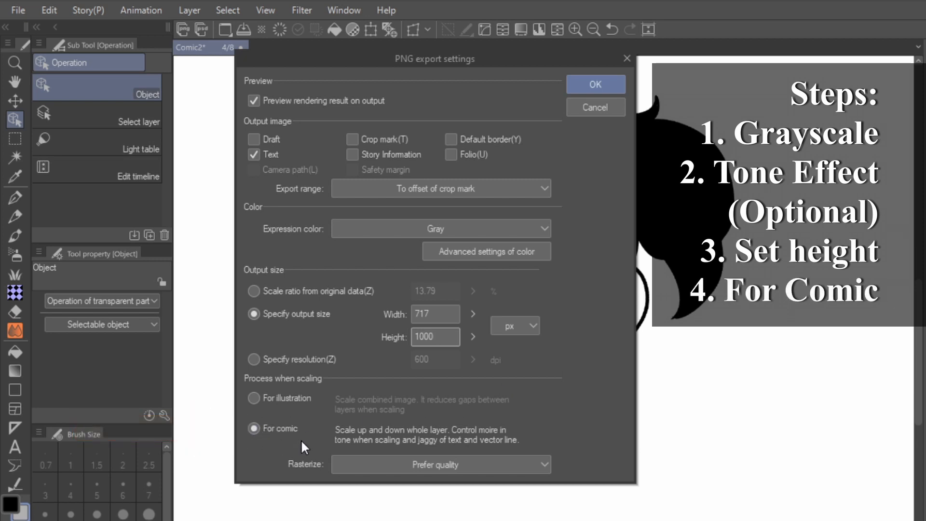
click(595, 84)
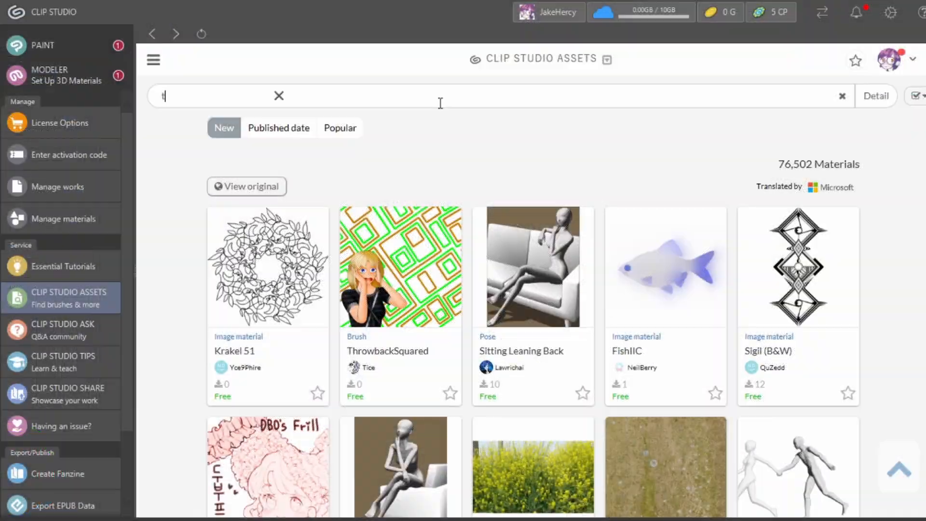
Search Clip Studio Assets for 'tone' and scroll through the results
text(tone)
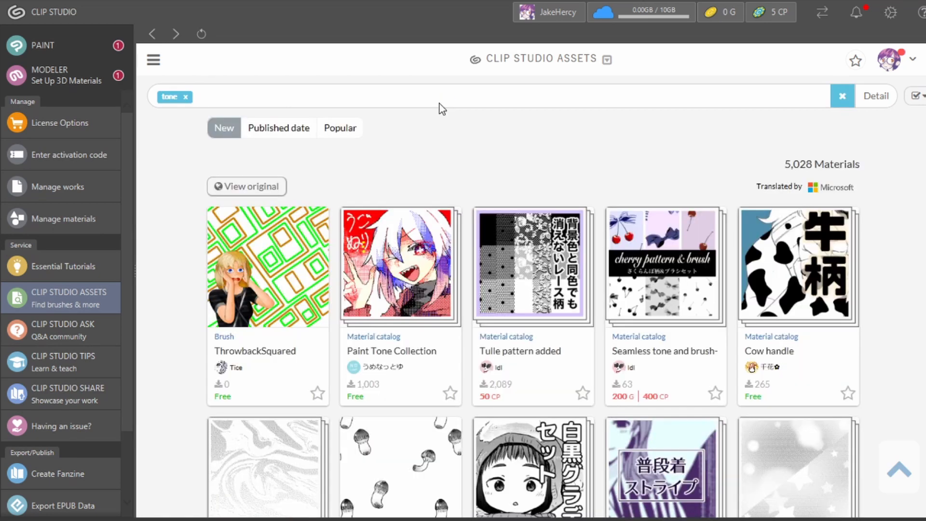
scroll(down, 3)
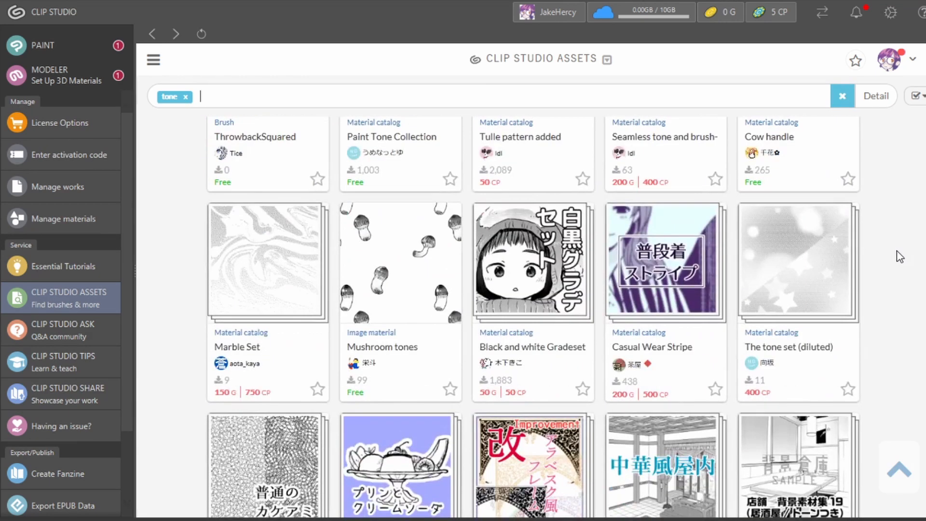
scroll(down, 3)
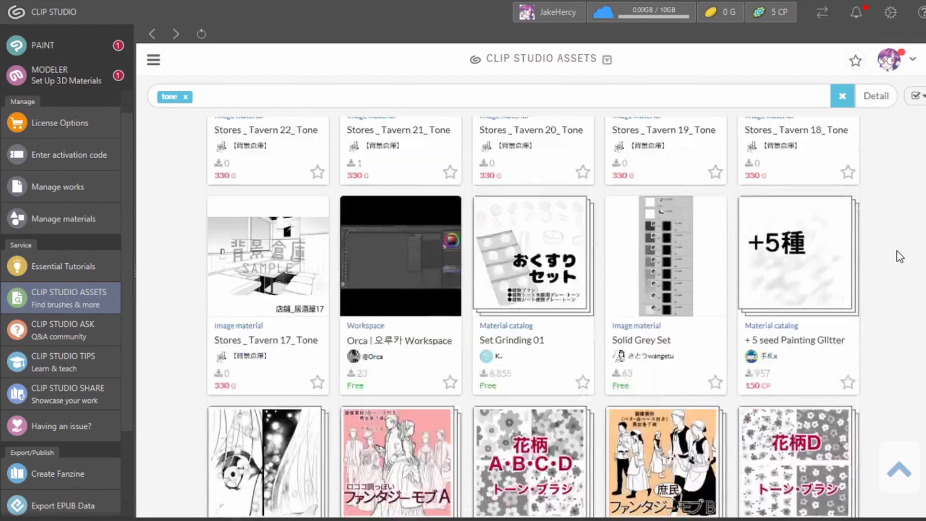
scroll(down, 3)
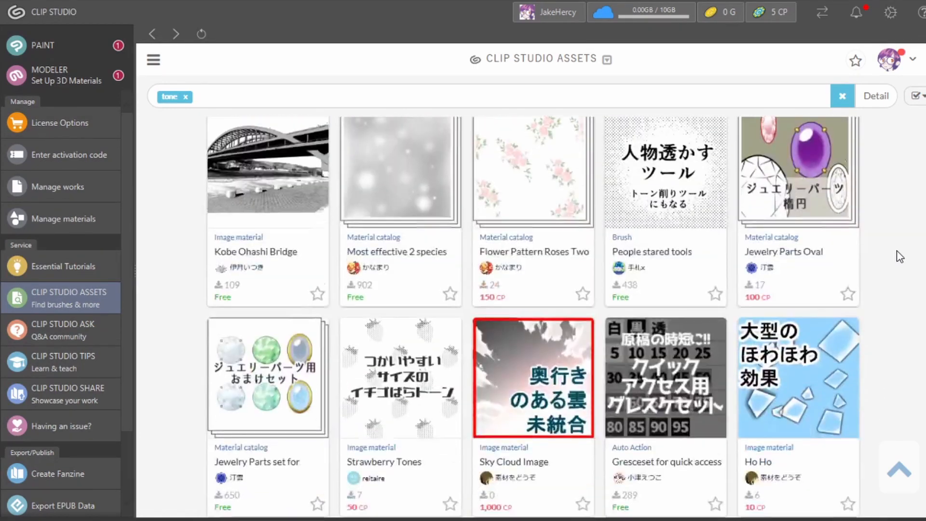
scroll(down, 3)
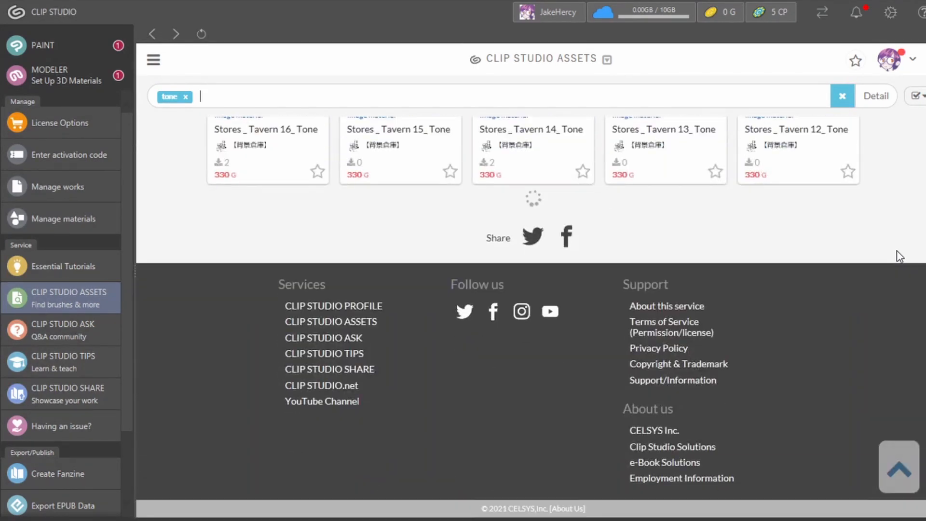